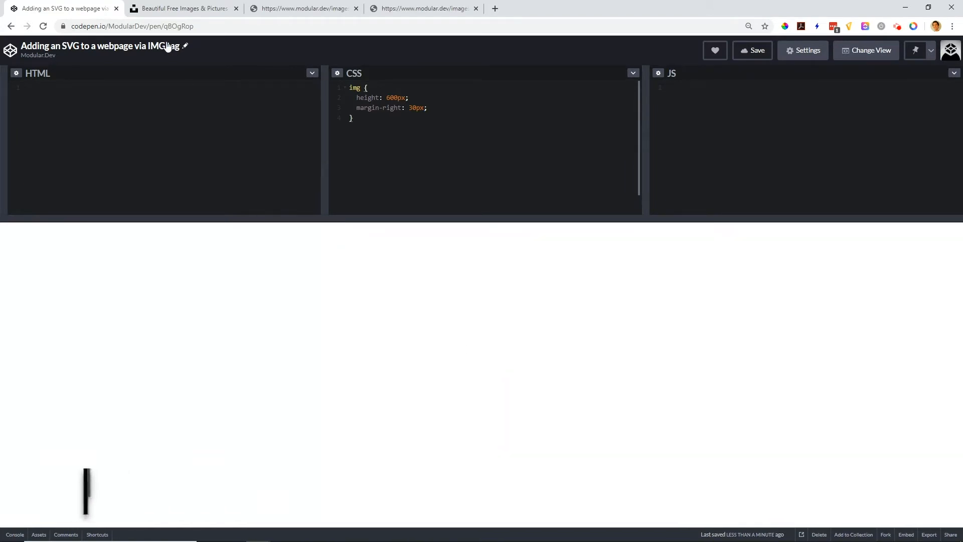
Step: Copy the image address of the cathedral dome photo in the Unsplash feed
left_click(182, 8)
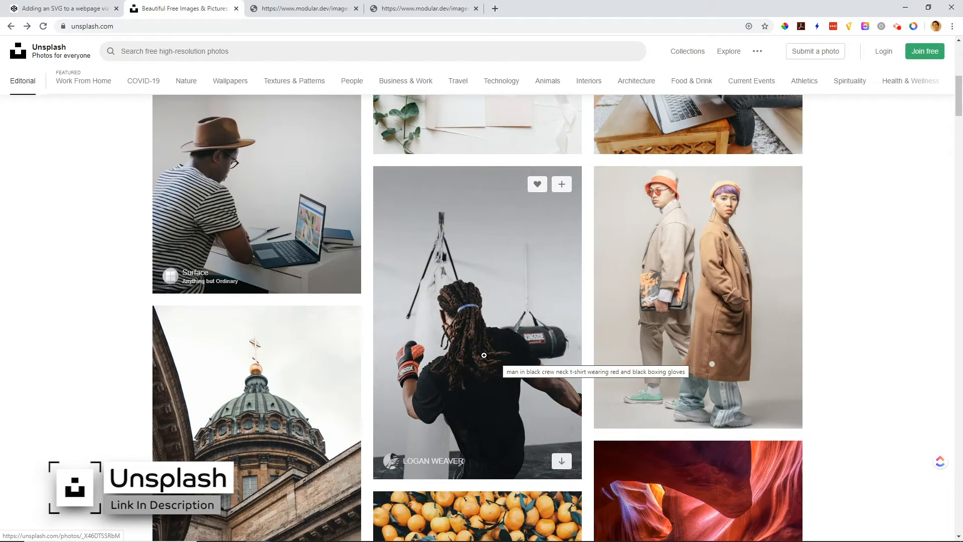
right_click(270, 335)
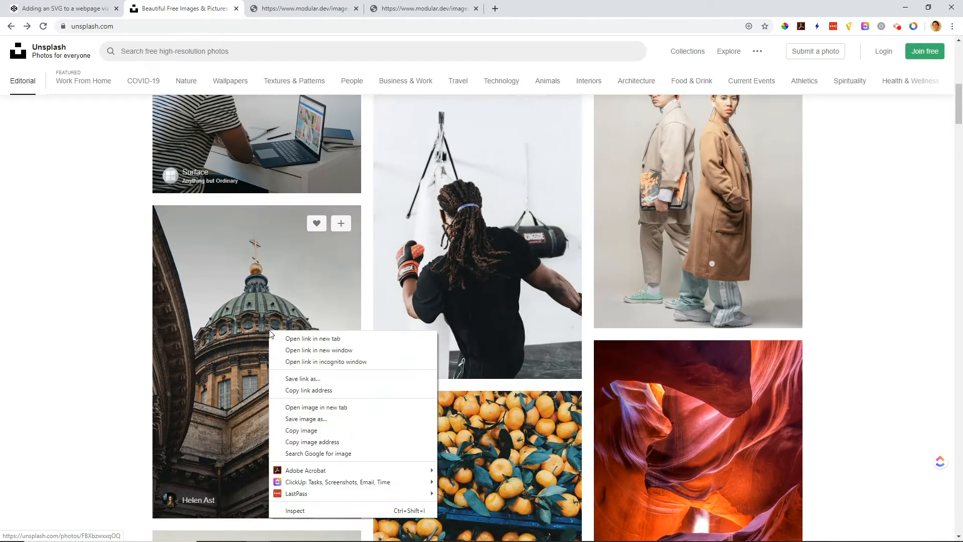
Step: Add an img tag with the Unsplash cathedral URL, and check the cube.svg image tab
left_click(62, 8)
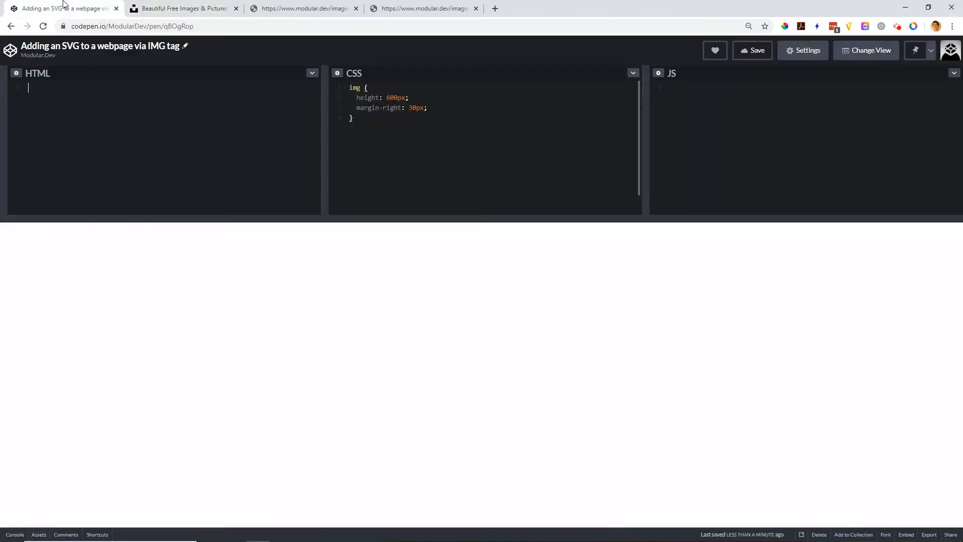
type("<img sr")
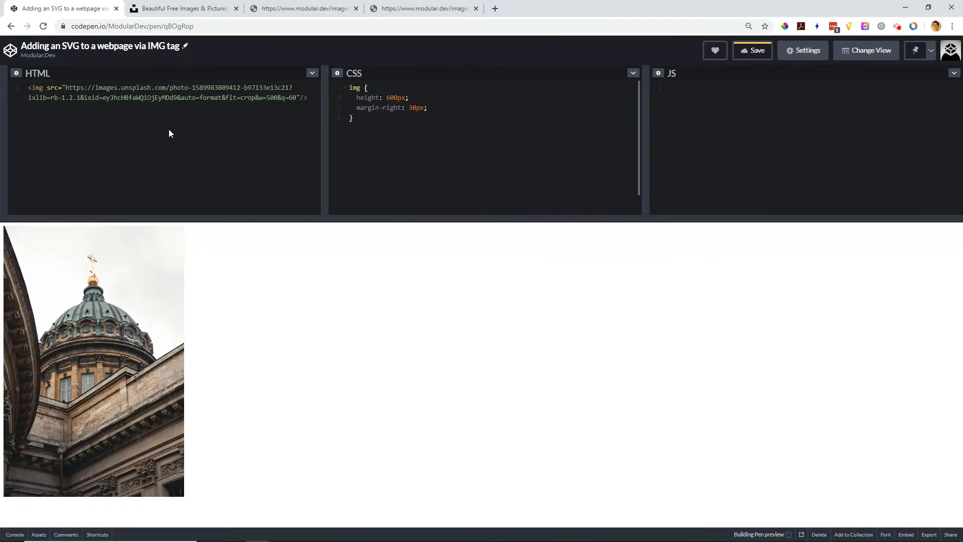
left_click(304, 8)
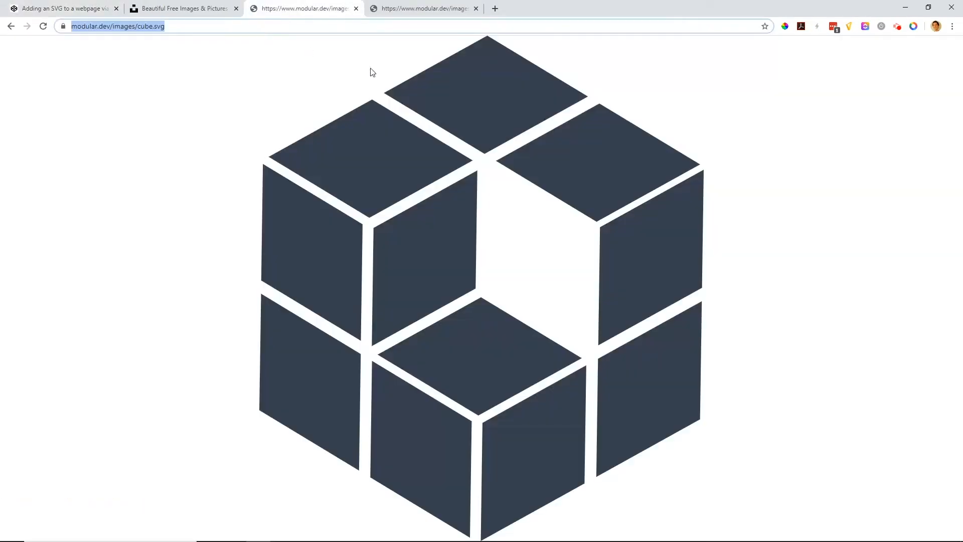
mouse_move(106, 68)
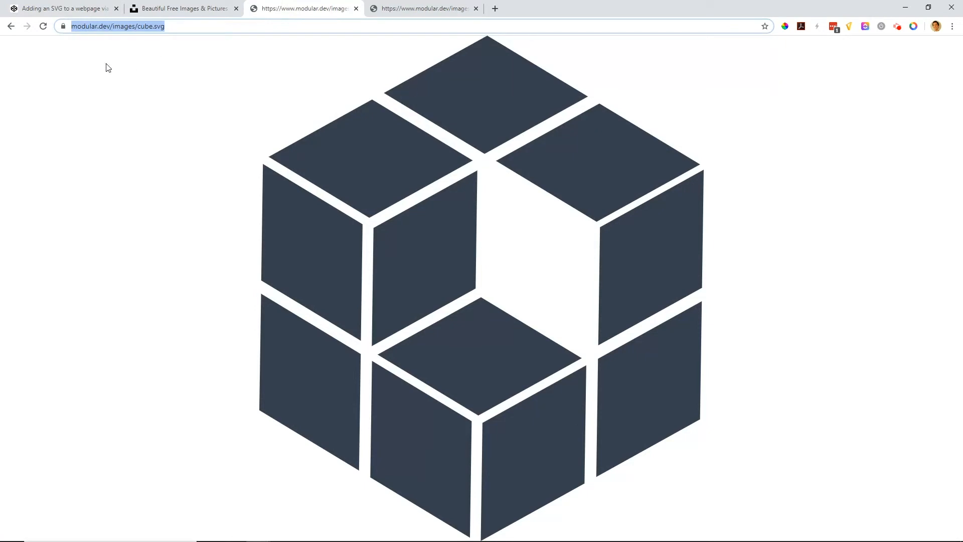
mouse_move(503, 230)
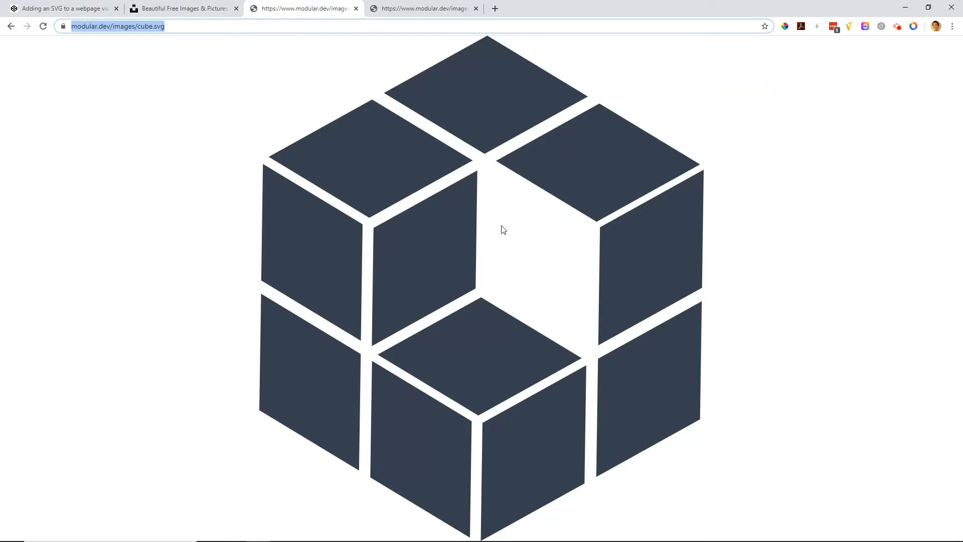
left_click(62, 8)
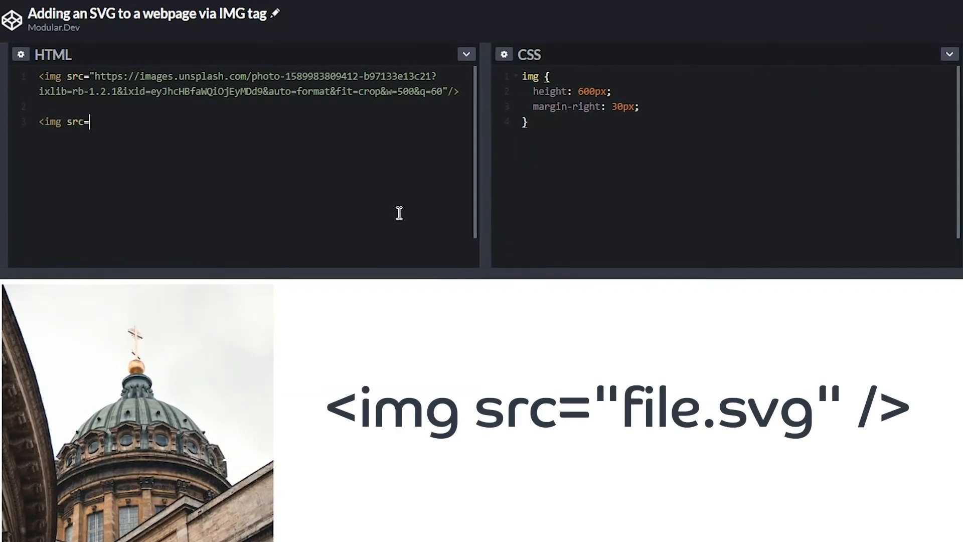
type("\"https://www.modular.dev/images/cube.svg\" />")
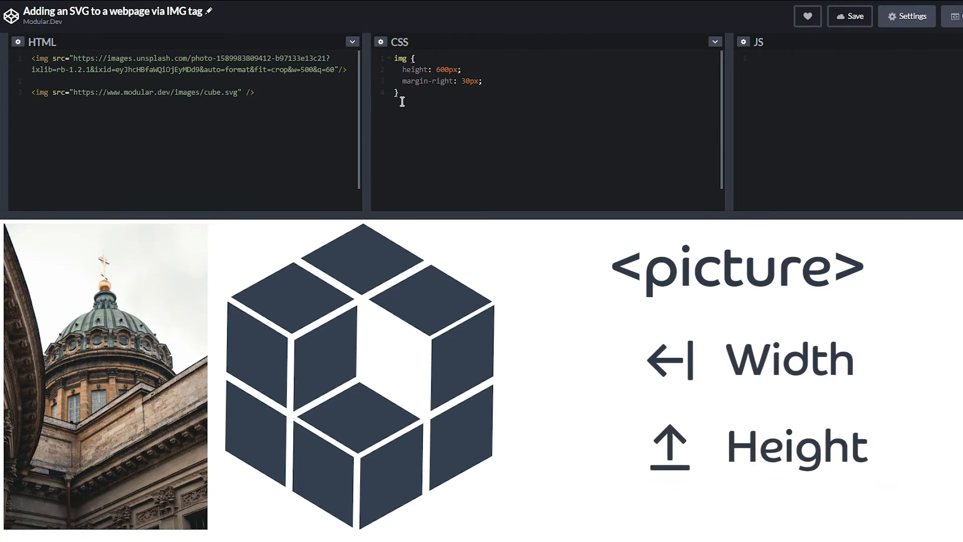
Step: Add a picture block using cube_red.svg at min-height 800px, and enlarge the preview
type("<picture>")
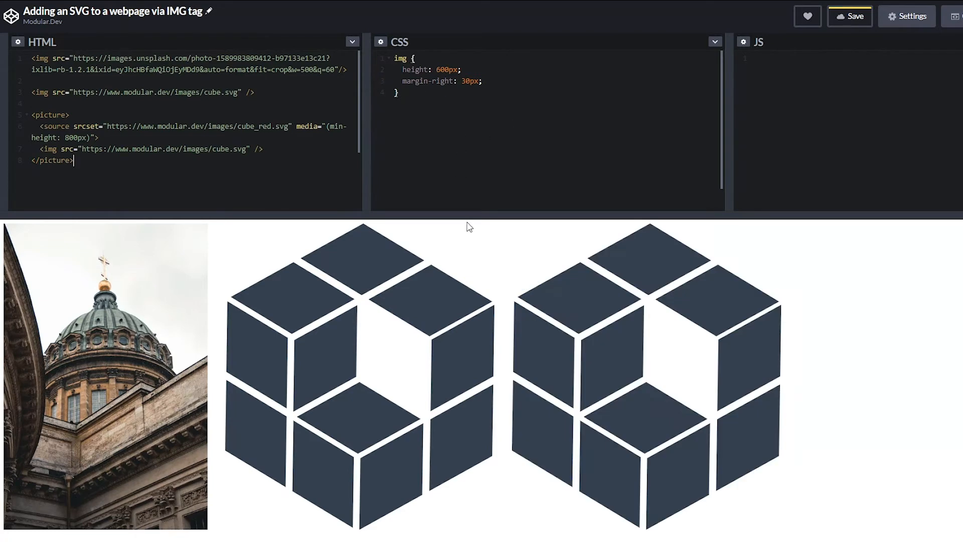
left_click_drag(470, 216, 492, 142)
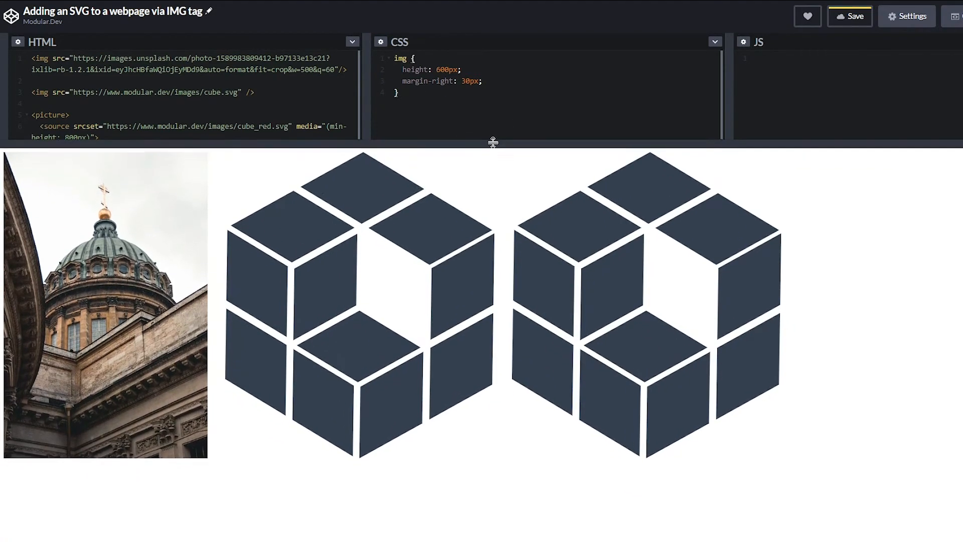